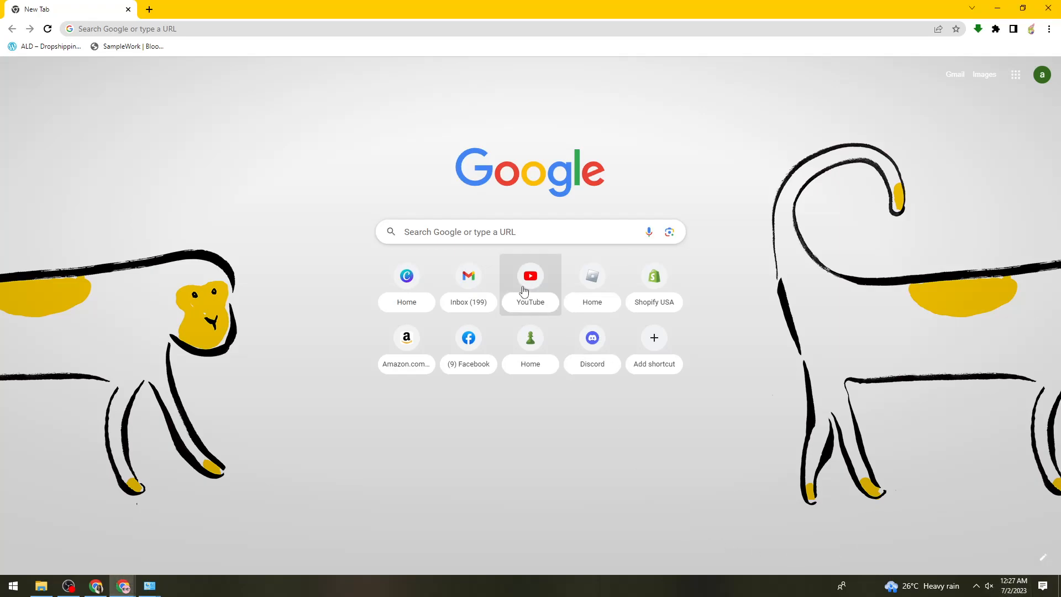
Open YouTube and start the Merrell Twins 'Can we GUESS Cheap VS Expensive THINGS!' video
{"action": "left_click", "coordinate": [530, 280]}
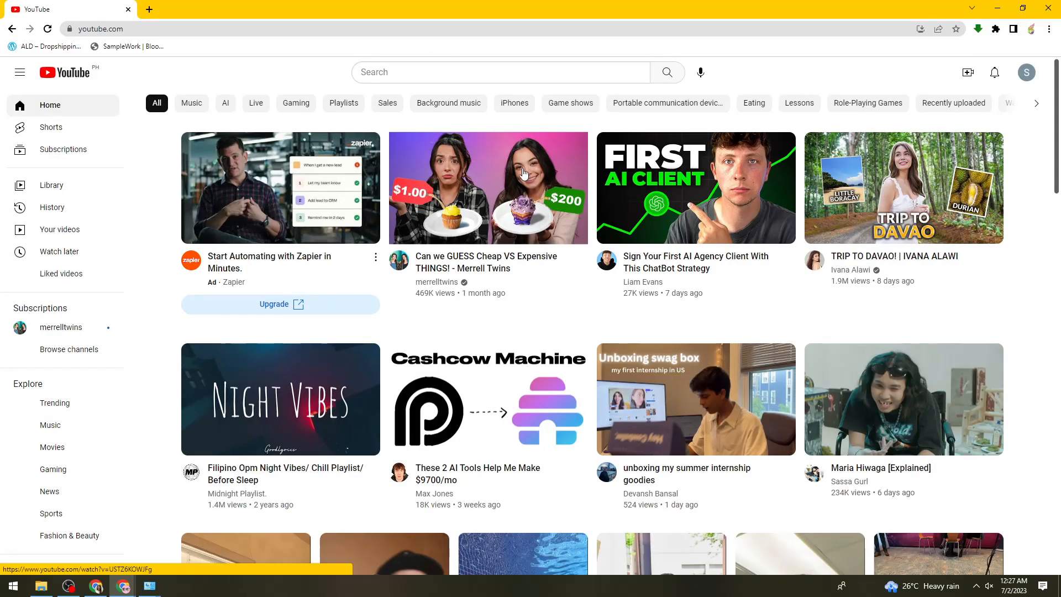
{"action": "left_click", "coordinate": [487, 187]}
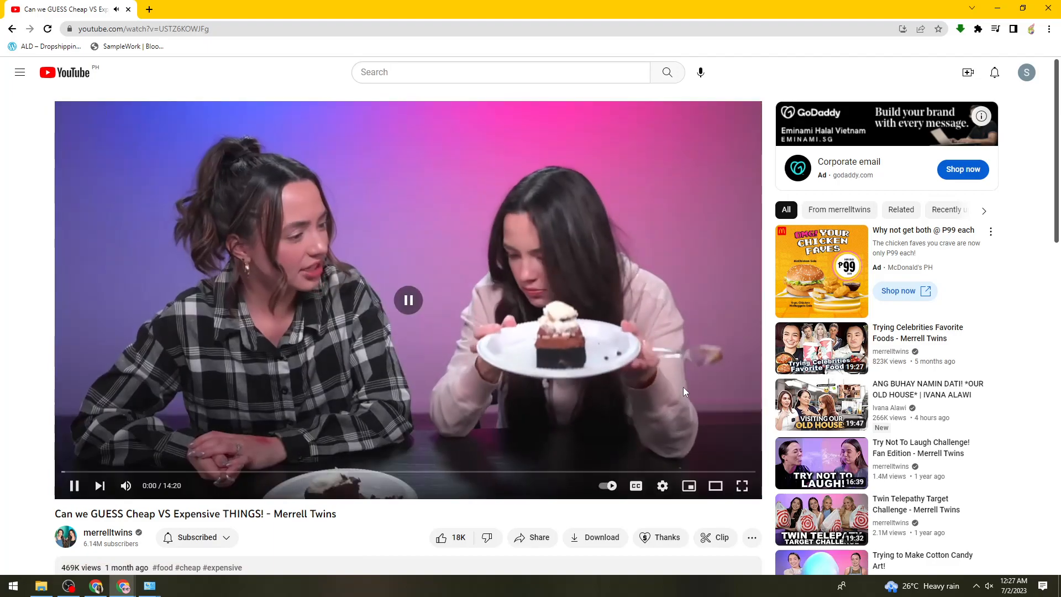
Pause the video and bring up flixier.com in a new browser tab
{"action": "left_click", "coordinate": [408, 299]}
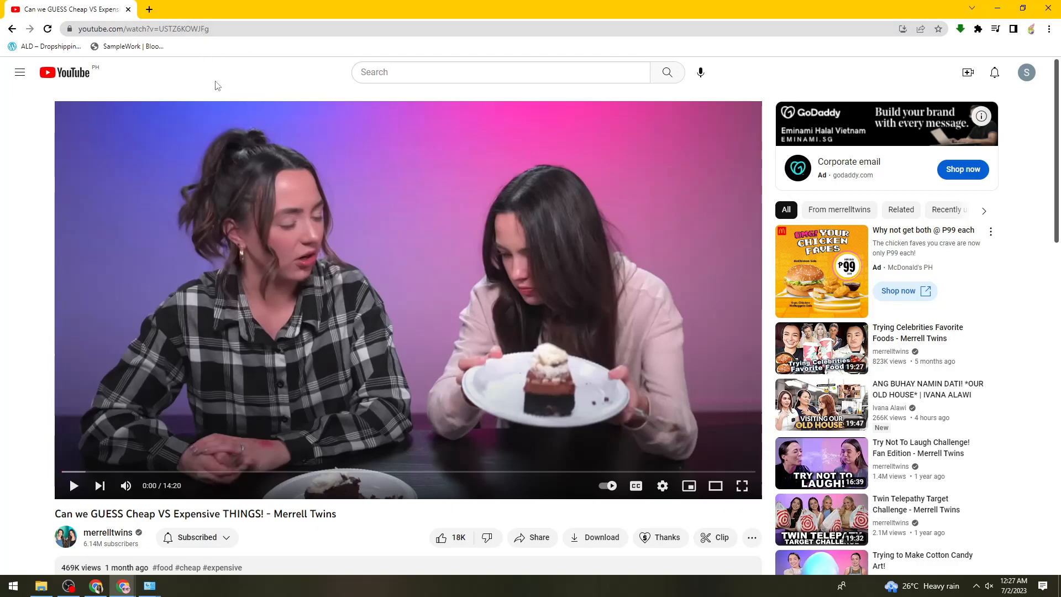
{"action": "left_click", "coordinate": [166, 29]}
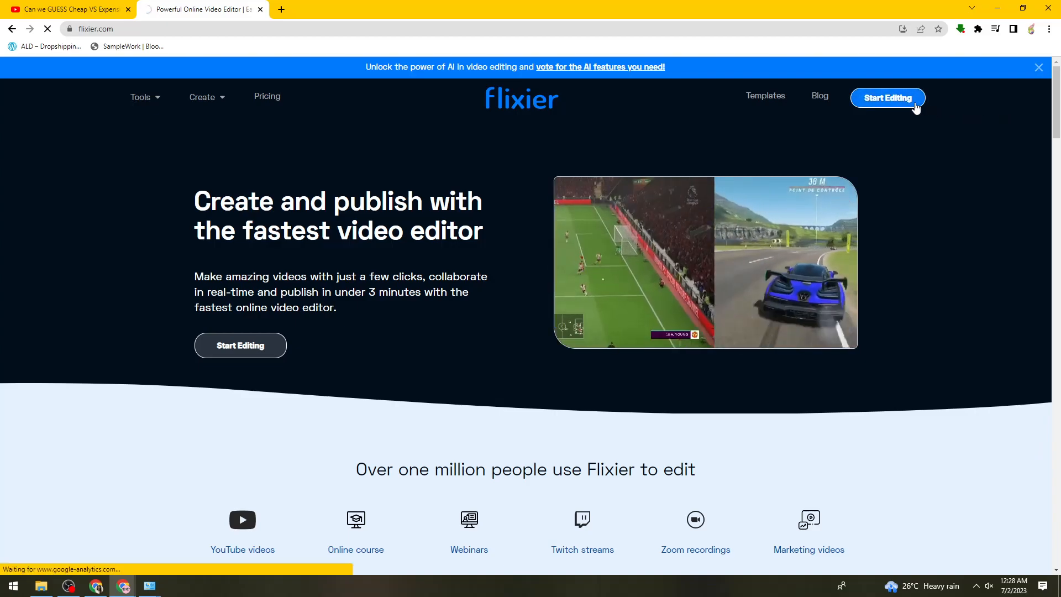
Start editing and sign in via Connect With Google, choosing the Google account to reach the dashboard
{"action": "left_click", "coordinate": [887, 97]}
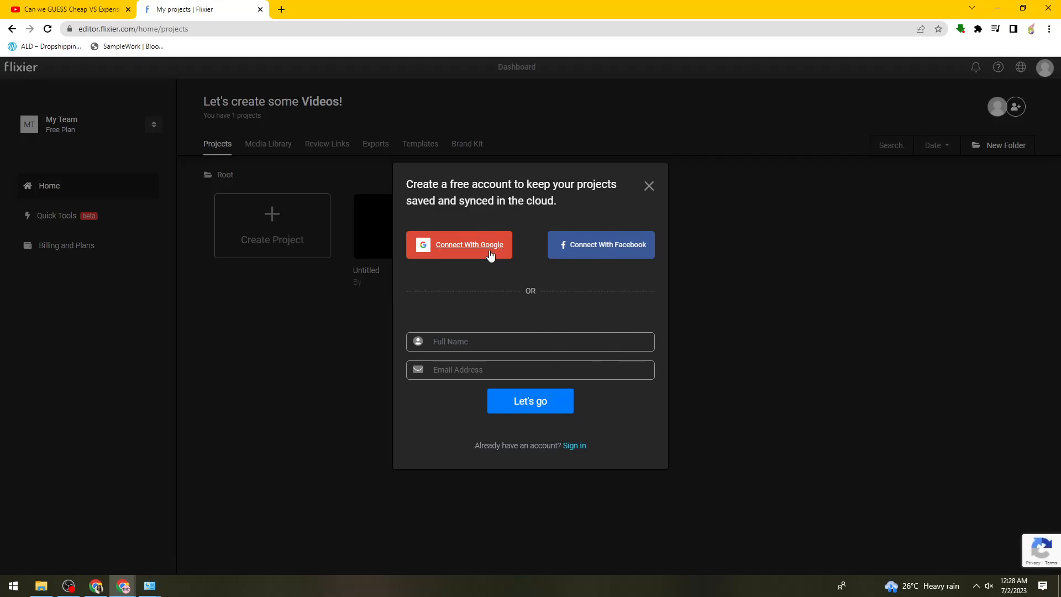
{"action": "left_click", "coordinate": [459, 244]}
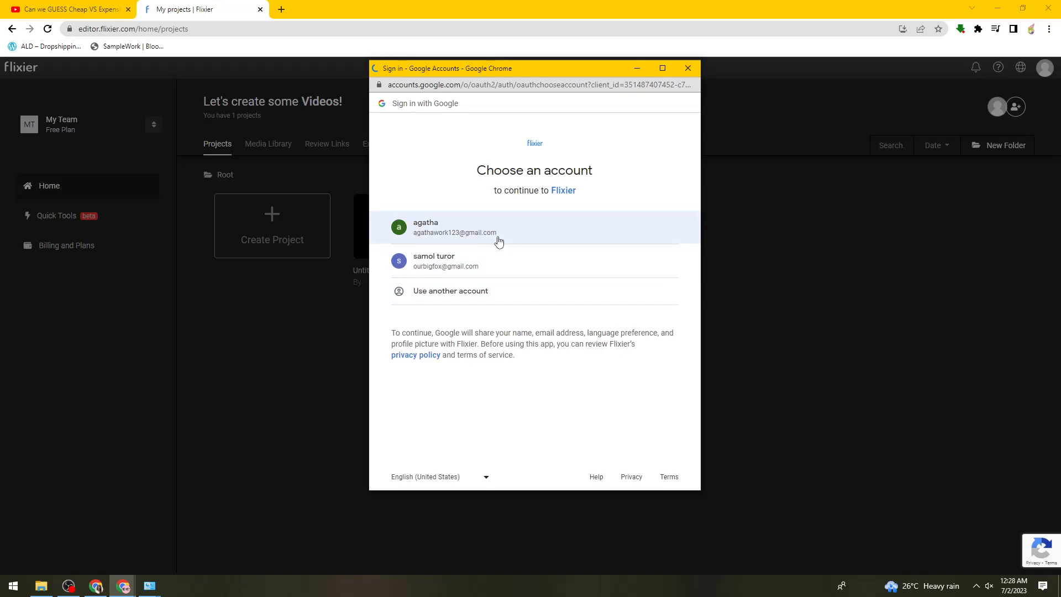
{"action": "mouse_move", "coordinate": [499, 237]}
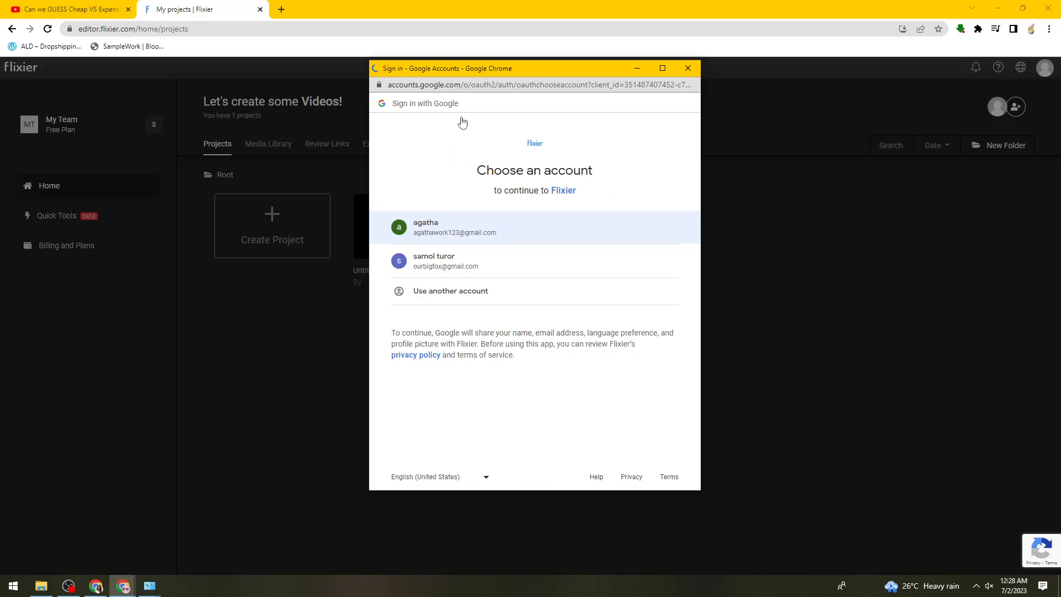
{"action": "left_click", "coordinate": [454, 227]}
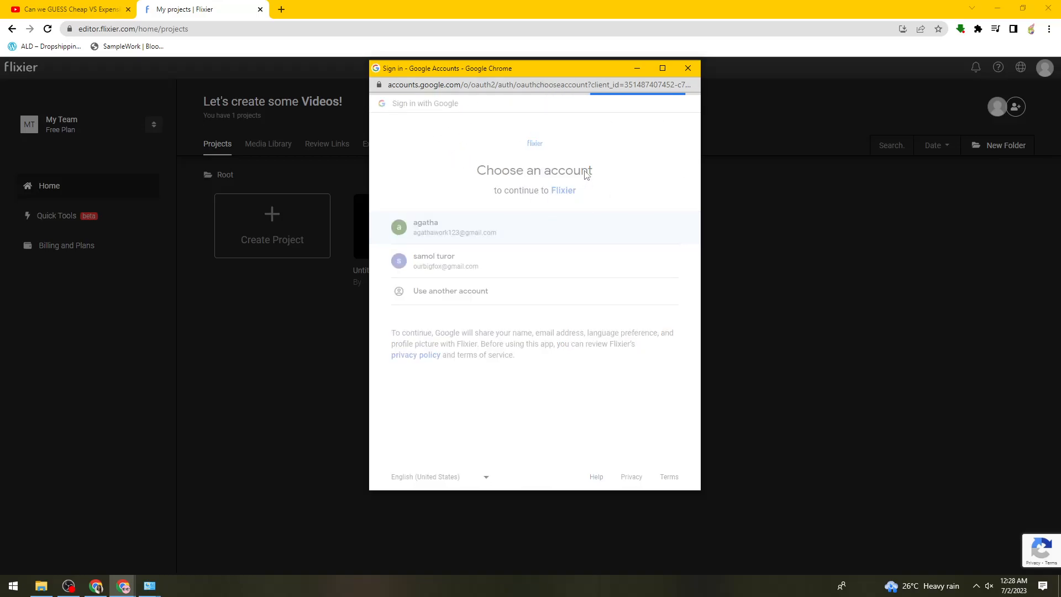
{"action": "left_click", "coordinate": [454, 226]}
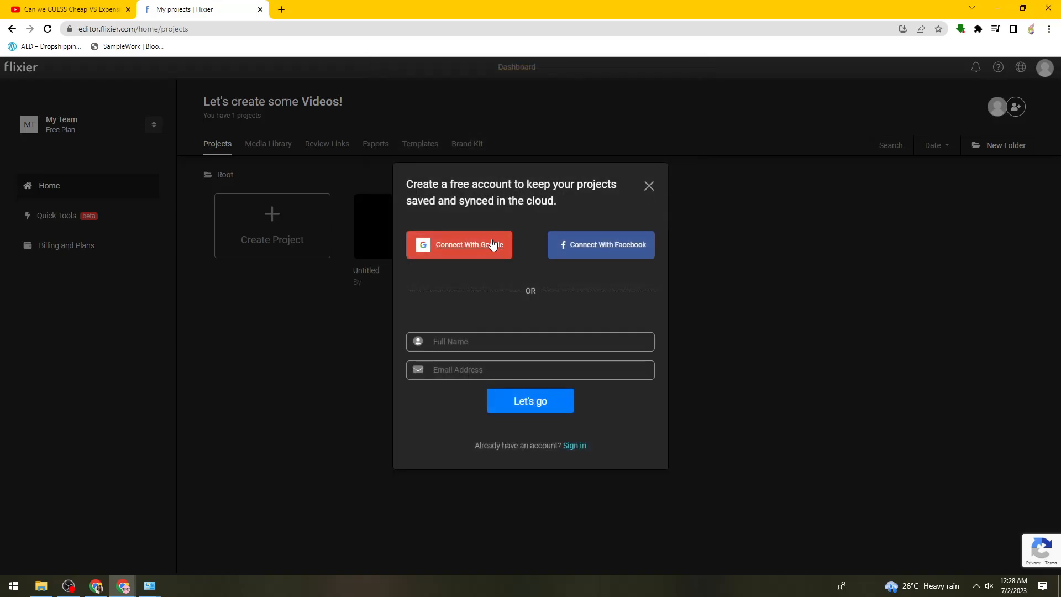
{"action": "mouse_move", "coordinate": [400, 196]}
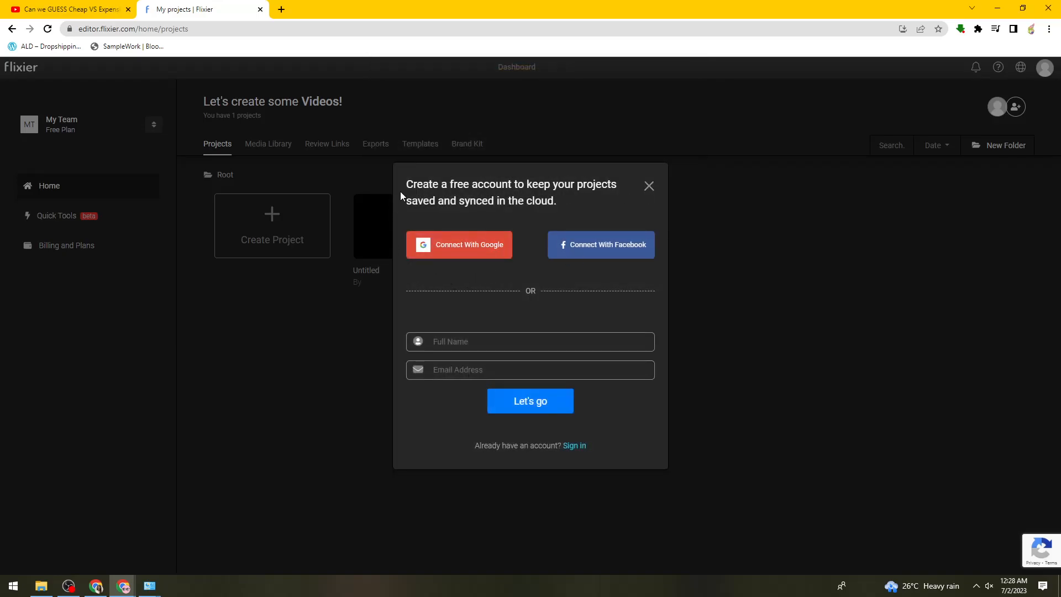
{"action": "left_click", "coordinate": [457, 244]}
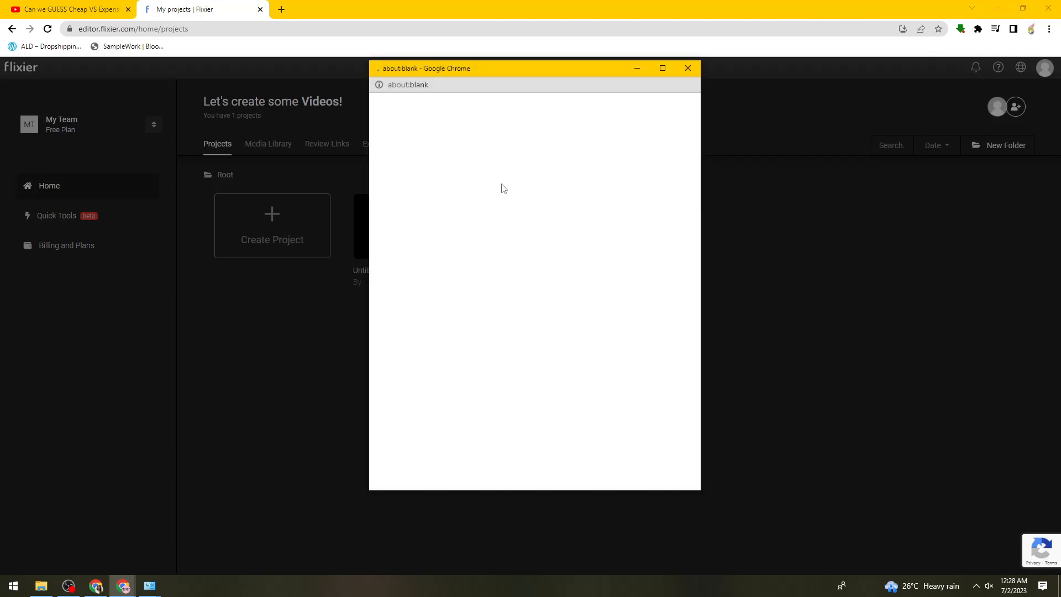
{"action": "left_click", "coordinate": [687, 67]}
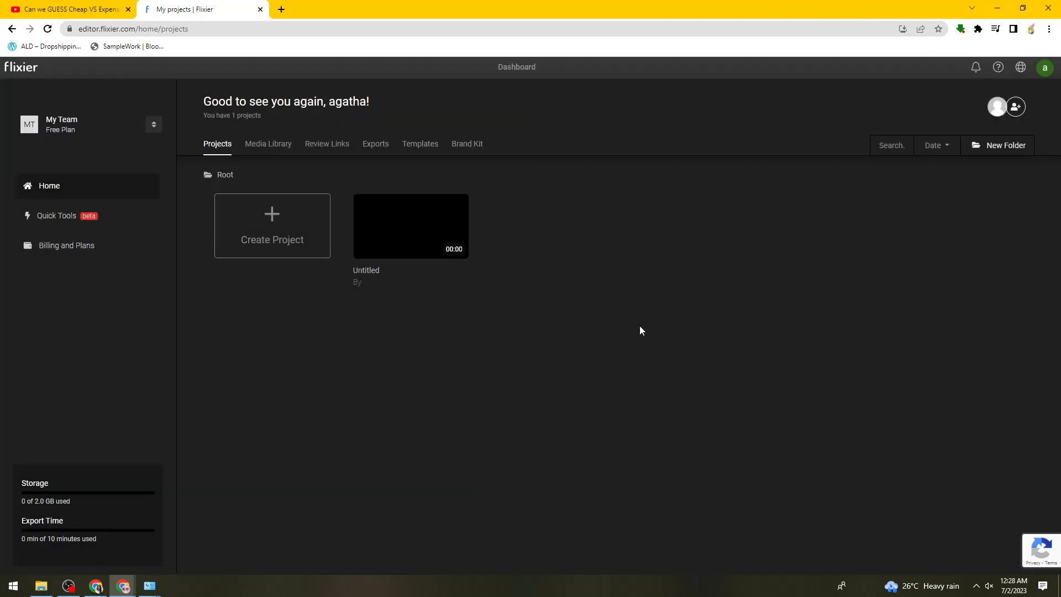
{"action": "mouse_move", "coordinate": [272, 237]}
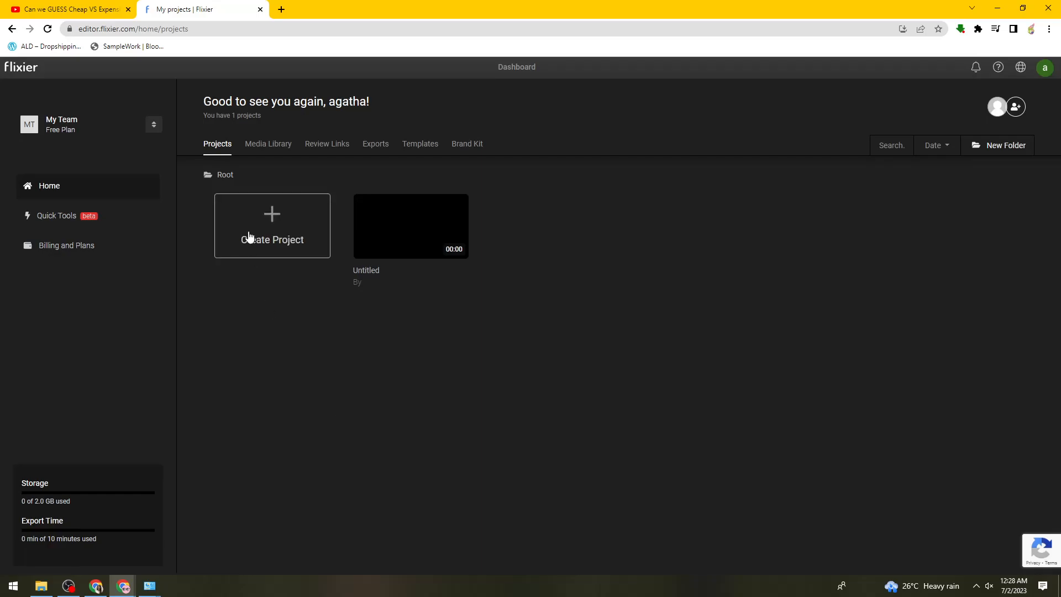
Create a new widescreen project named 'Sample' and open its empty editor
{"action": "left_click", "coordinate": [272, 225]}
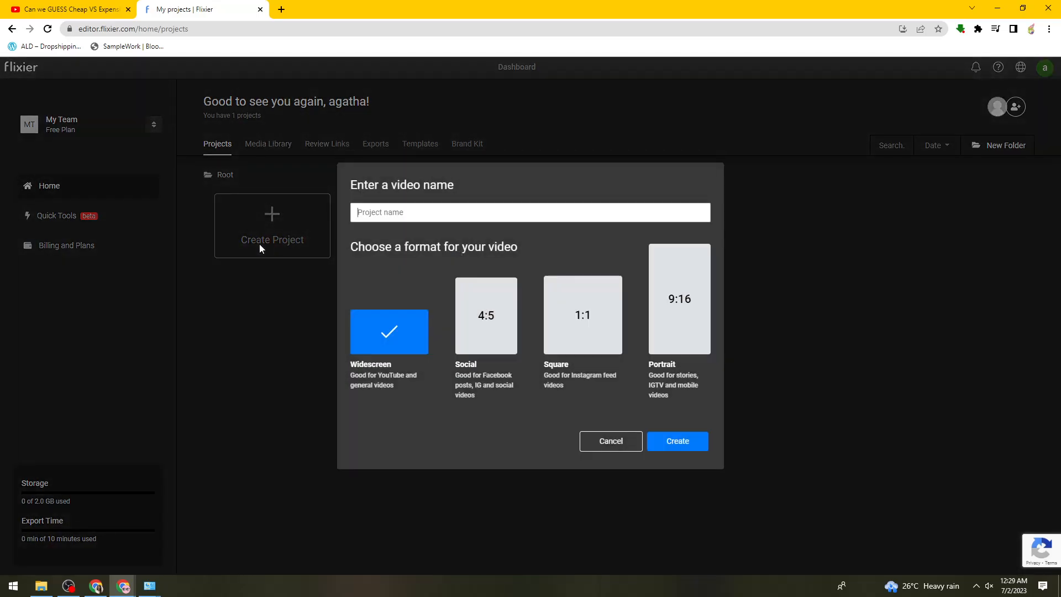
{"action": "mouse_move", "coordinate": [528, 451]}
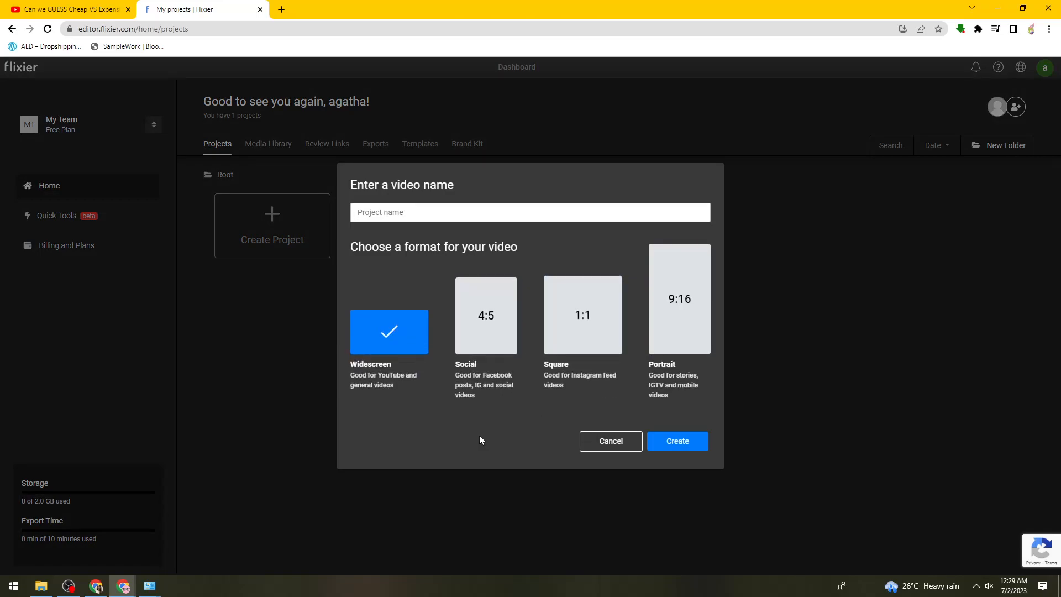
{"action": "left_click", "coordinate": [676, 441]}
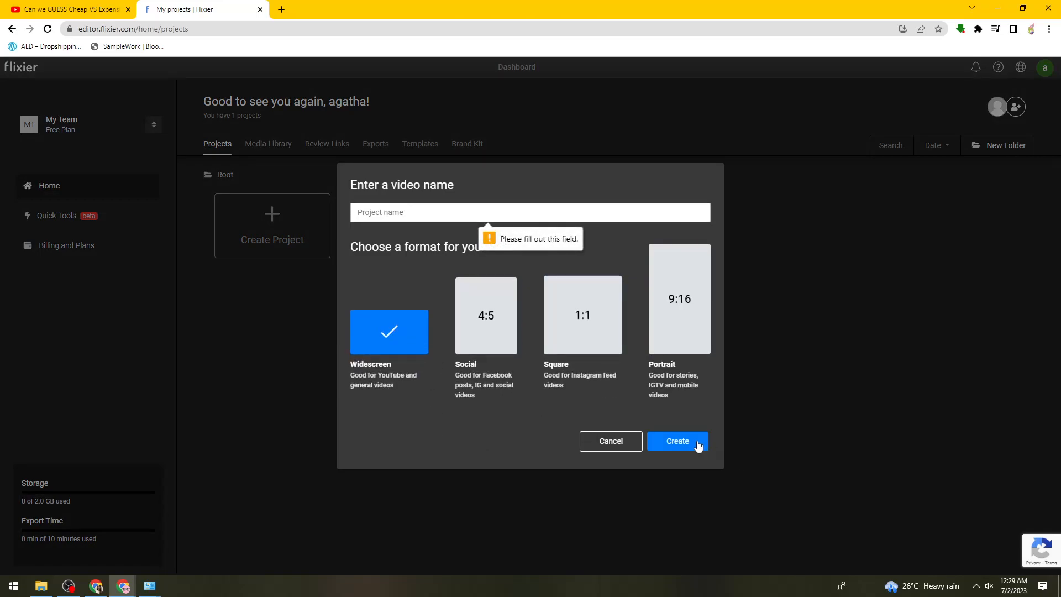
{"action": "type", "text": "Samp"}
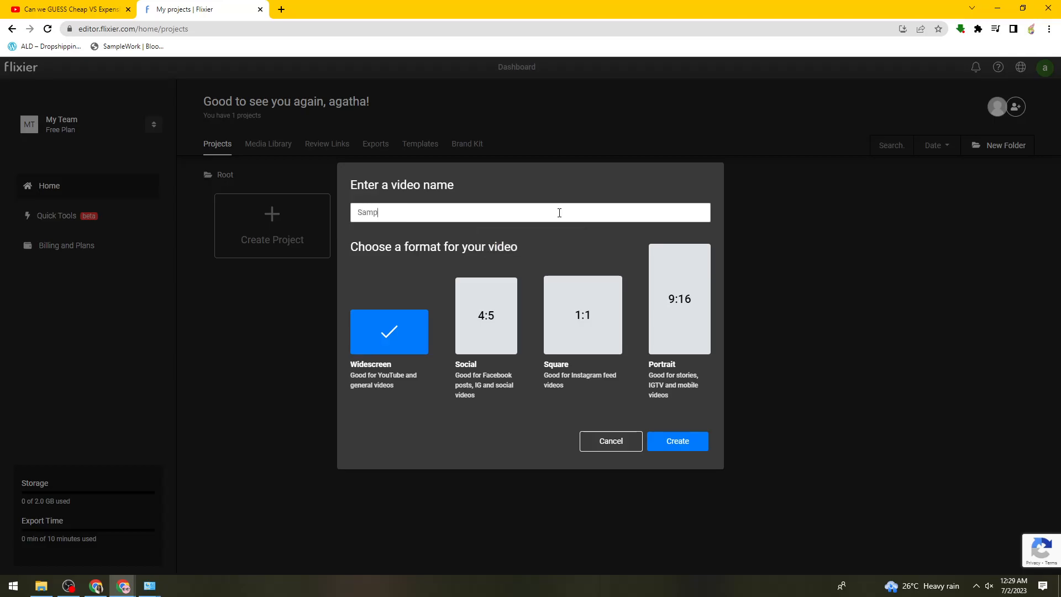
{"action": "left_click", "coordinate": [676, 441]}
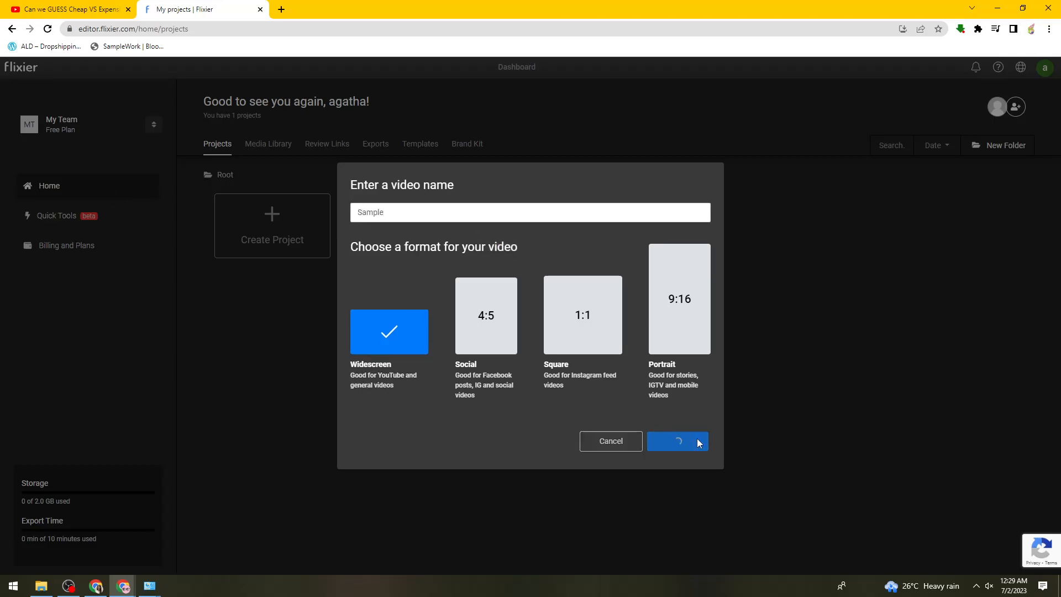
{"action": "left_click", "coordinate": [677, 441]}
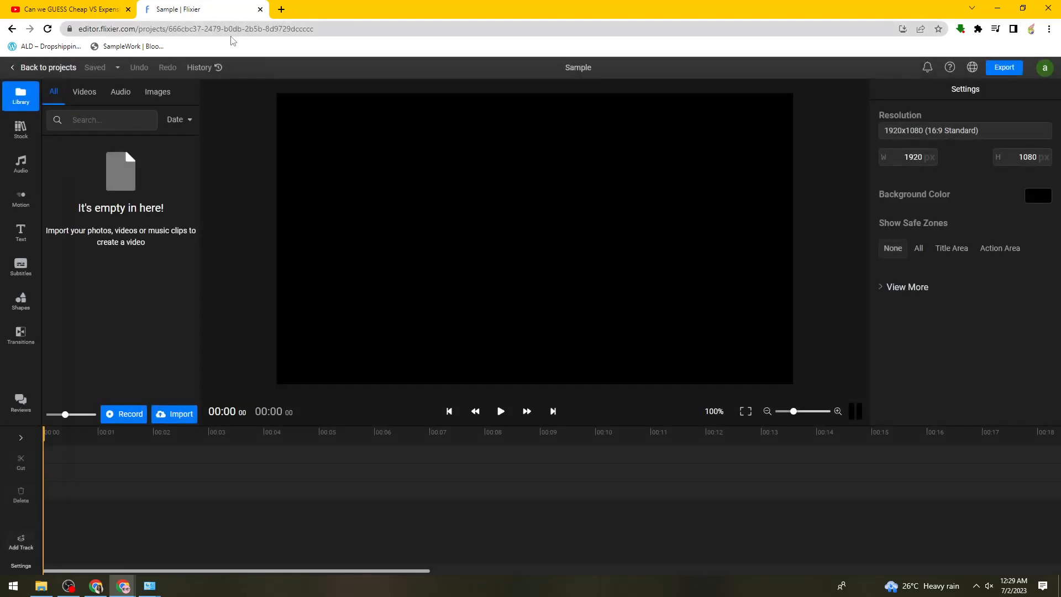
{"action": "mouse_move", "coordinate": [174, 414]}
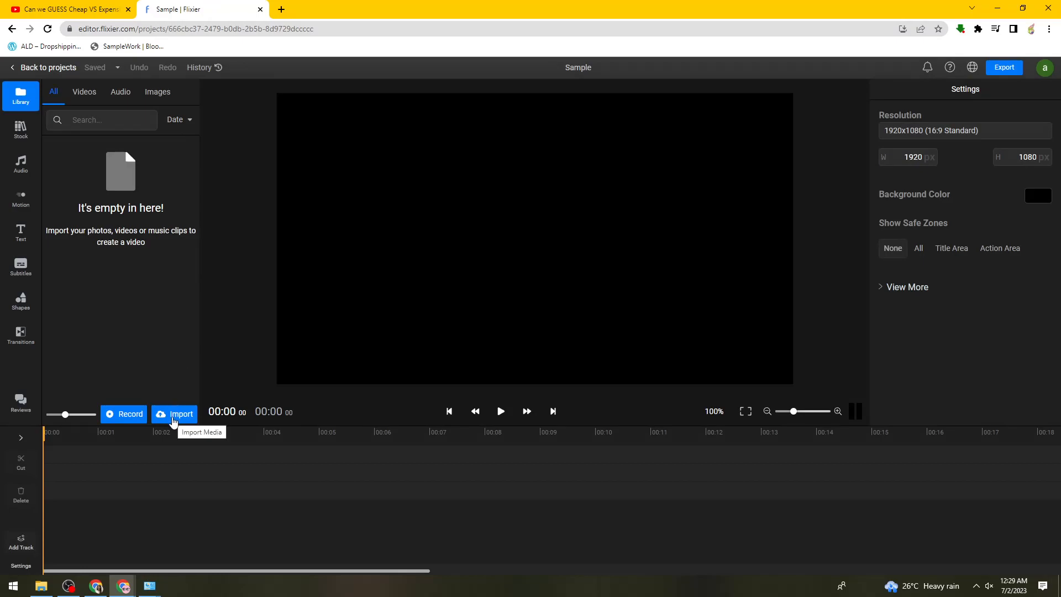
Import the Merrell Twins YouTube video by its link onto the Sample timeline
{"action": "left_click", "coordinate": [173, 413]}
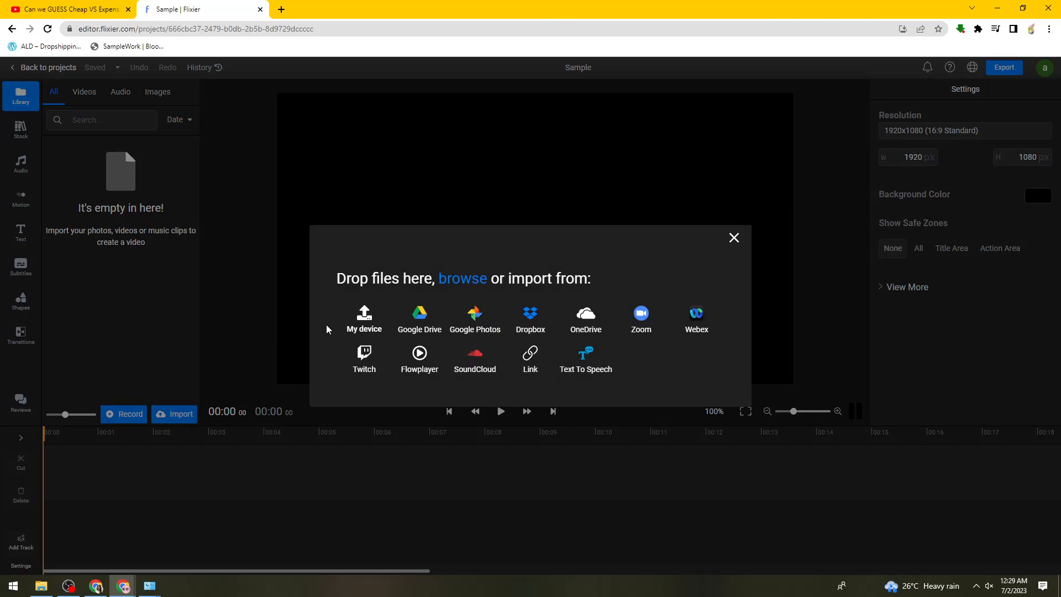
{"action": "mouse_move", "coordinate": [530, 357]}
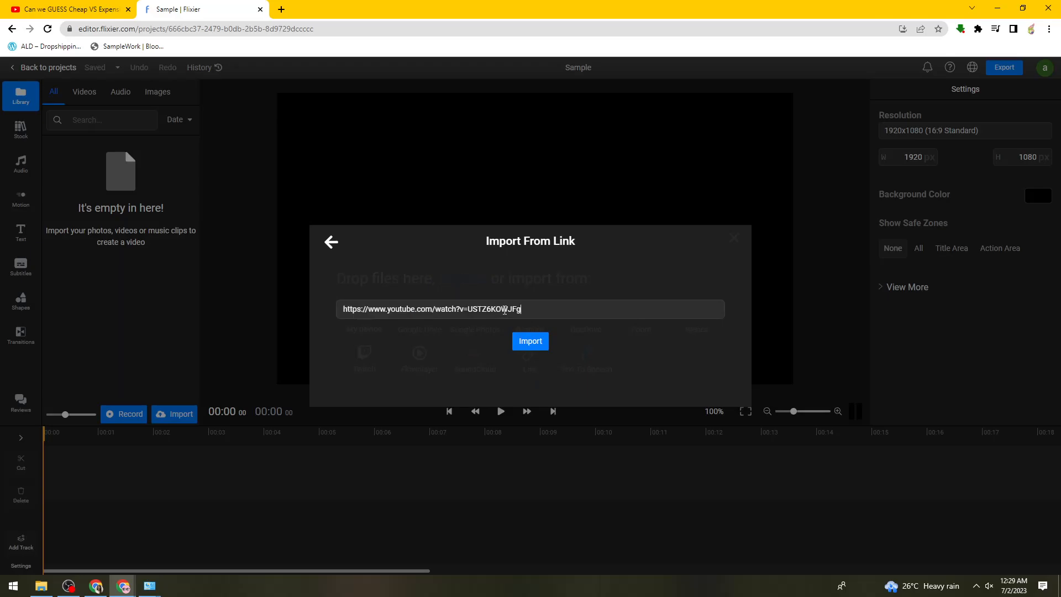
{"action": "left_click", "coordinate": [530, 342]}
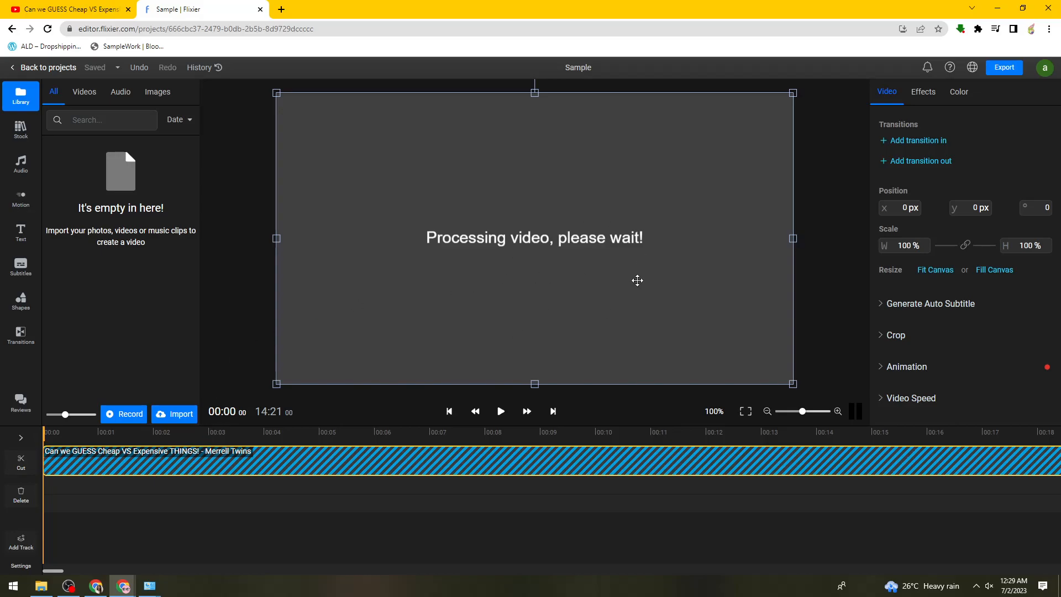
{"action": "mouse_move", "coordinate": [936, 289]}
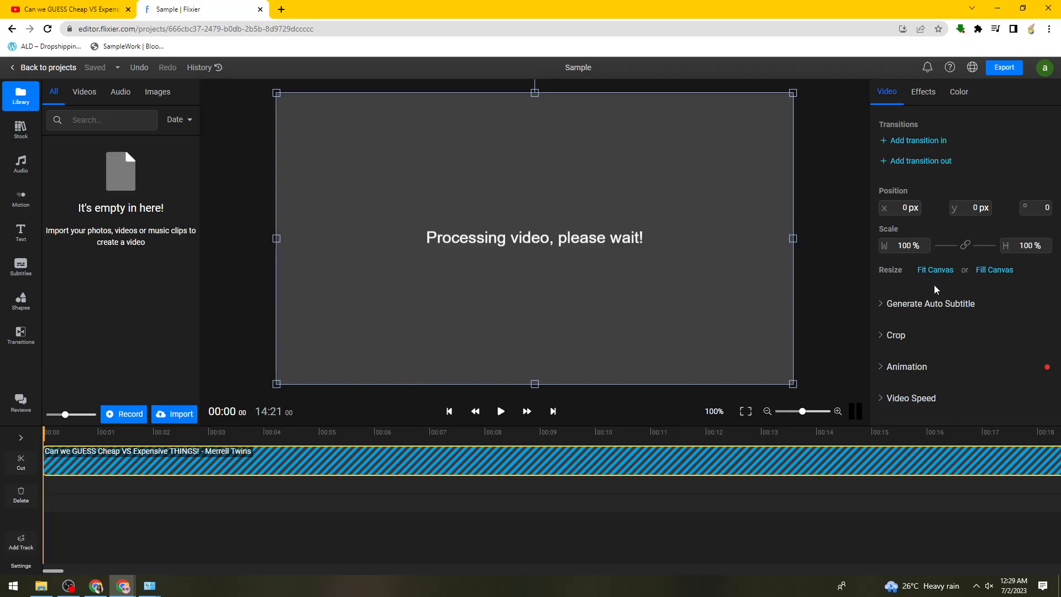
{"action": "mouse_move", "coordinate": [33, 425]}
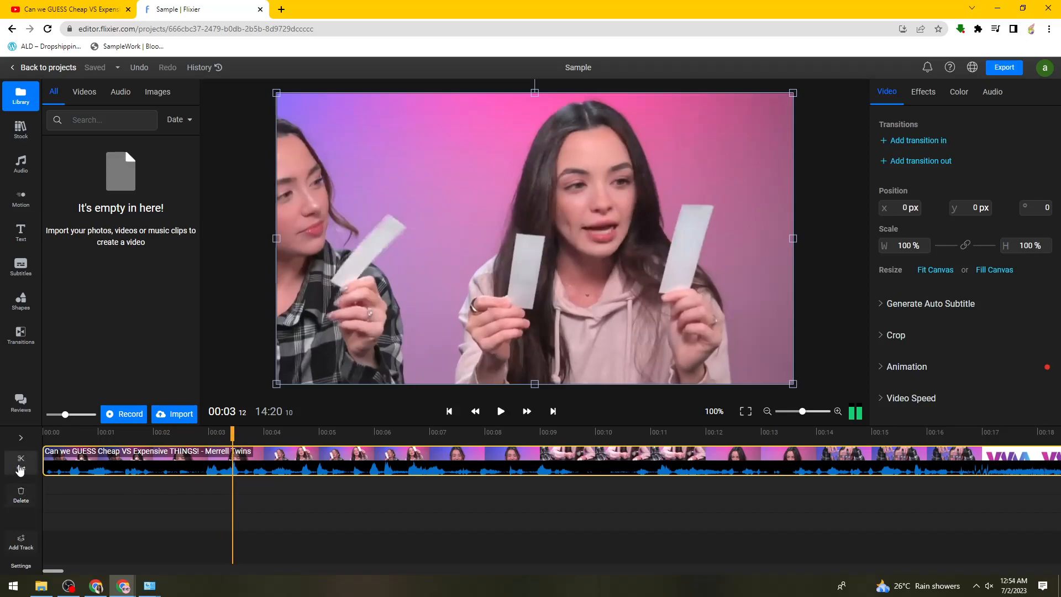
{"action": "mouse_move", "coordinate": [20, 462]}
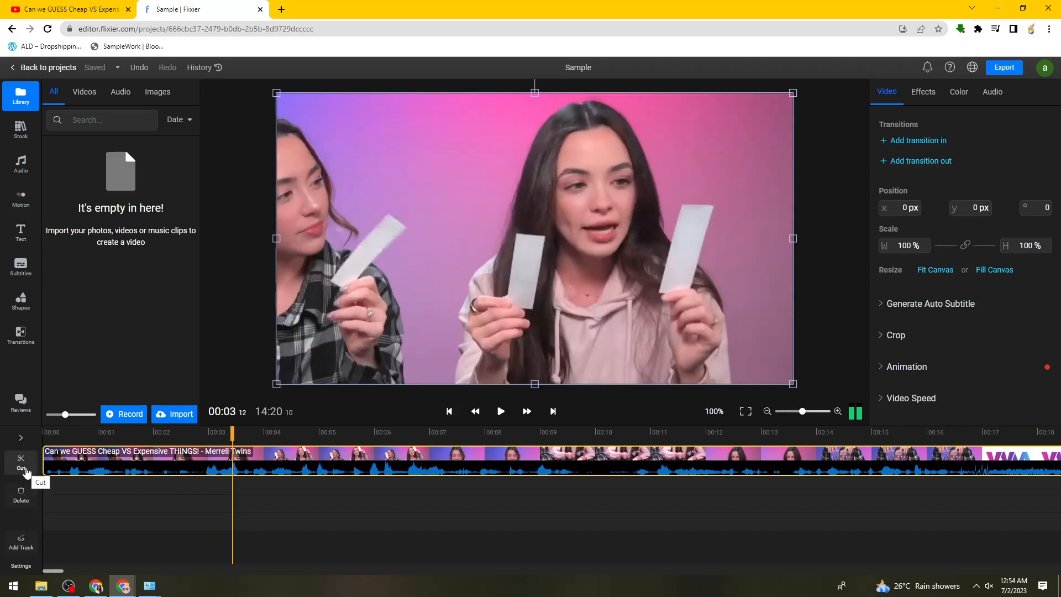
Split the clip around the 3- and 5-second points and delete the unwanted pieces, leaving ~2 seconds
{"action": "left_click", "coordinate": [20, 463]}
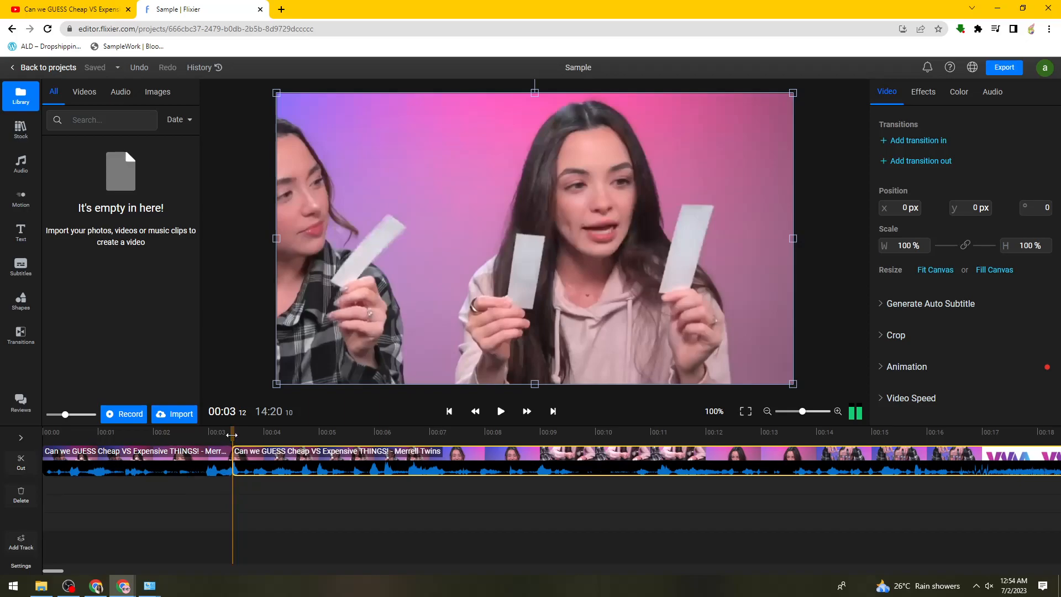
{"action": "left_click", "coordinate": [325, 441]}
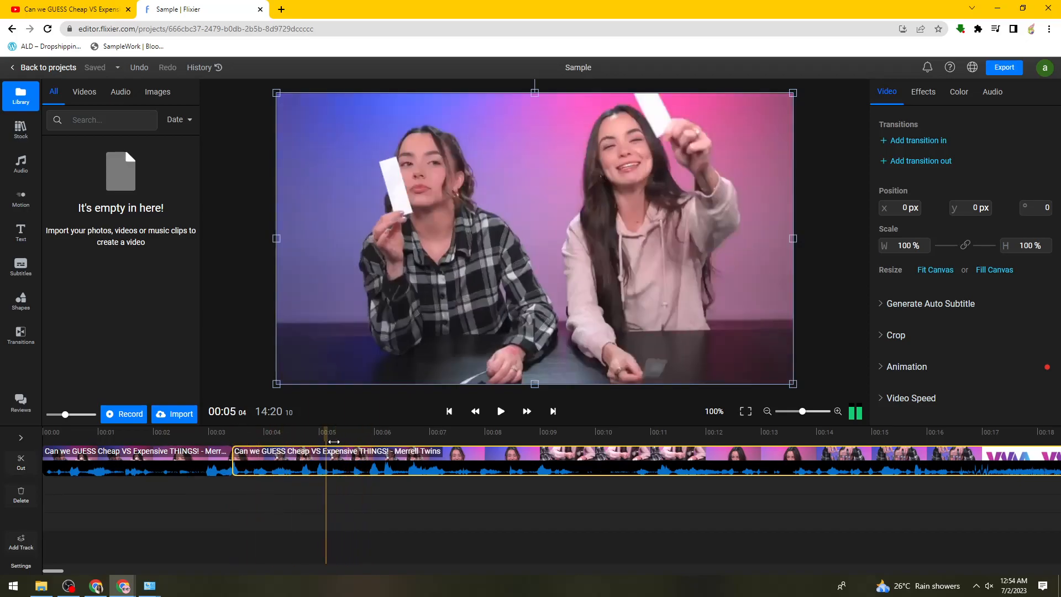
{"action": "left_click", "coordinate": [375, 432]}
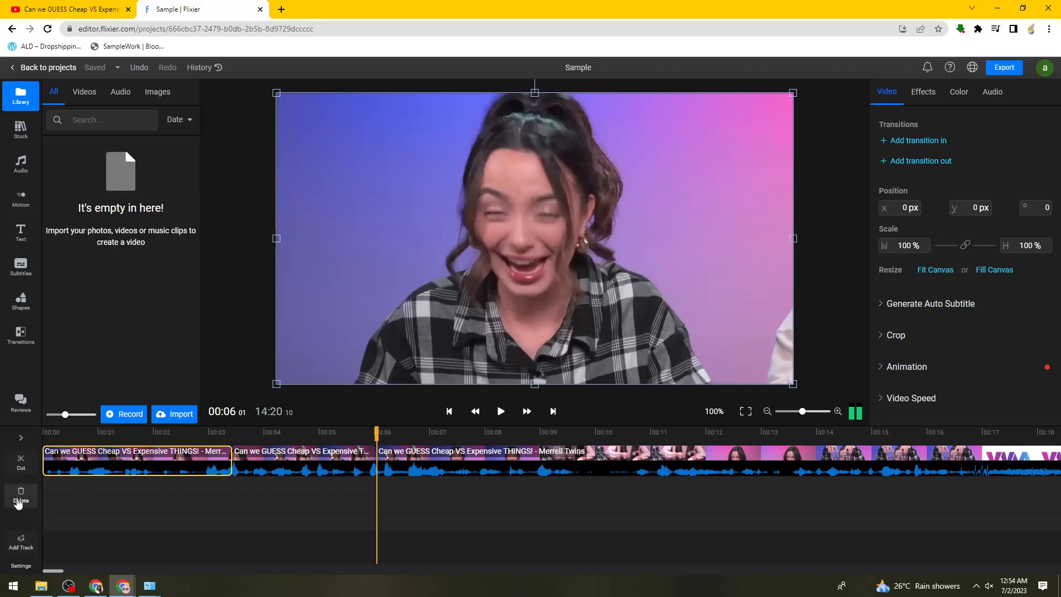
{"action": "left_click", "coordinate": [20, 494]}
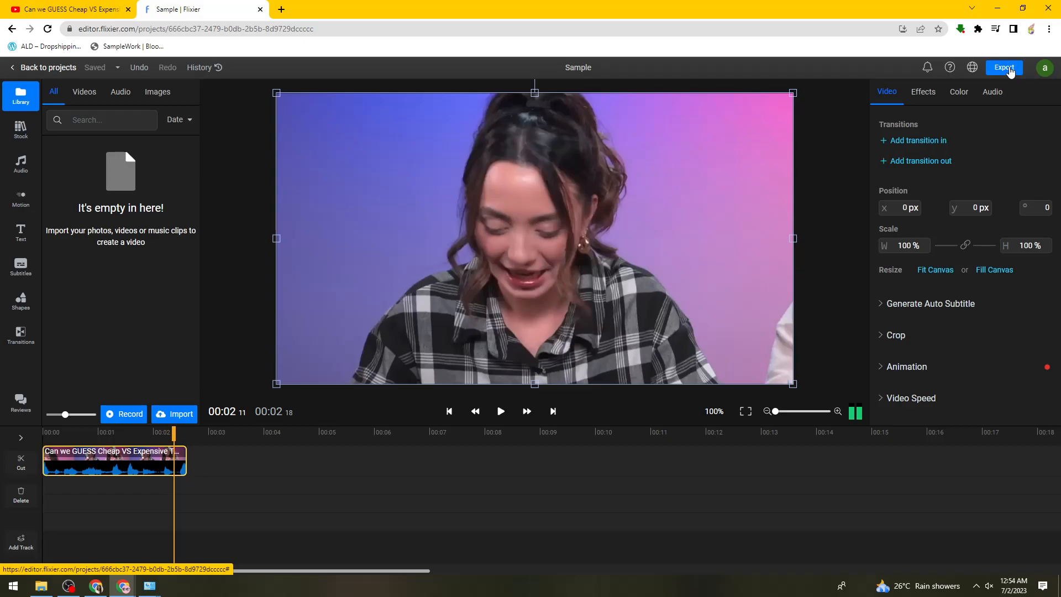
Export the Sample clip as Video with automatic download and start Export and Download
{"action": "left_click", "coordinate": [1004, 68]}
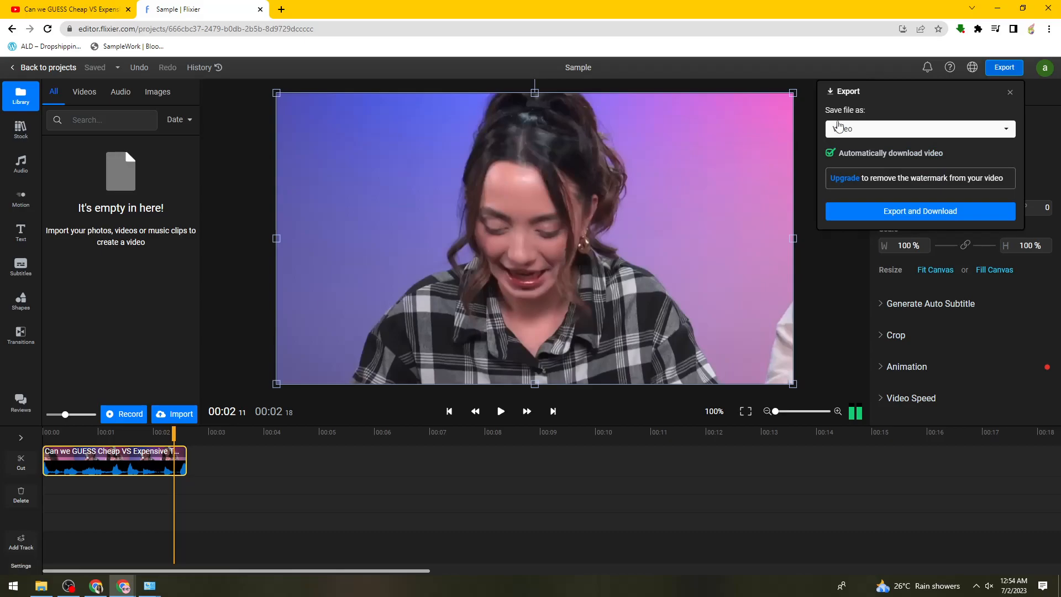
{"action": "left_click", "coordinate": [918, 128]}
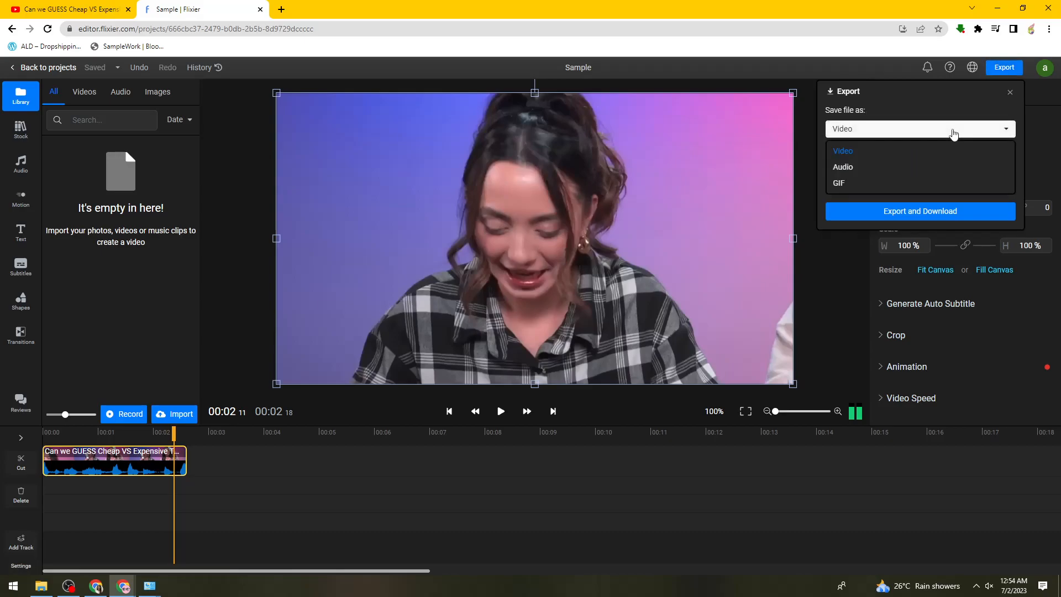
{"action": "mouse_move", "coordinate": [863, 167]}
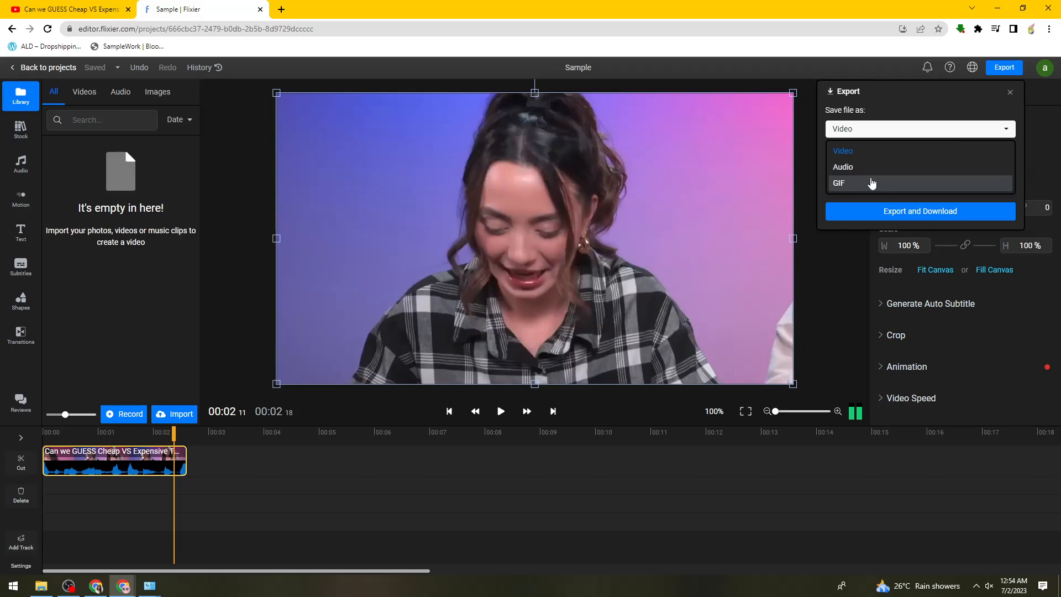
{"action": "left_click", "coordinate": [844, 151]}
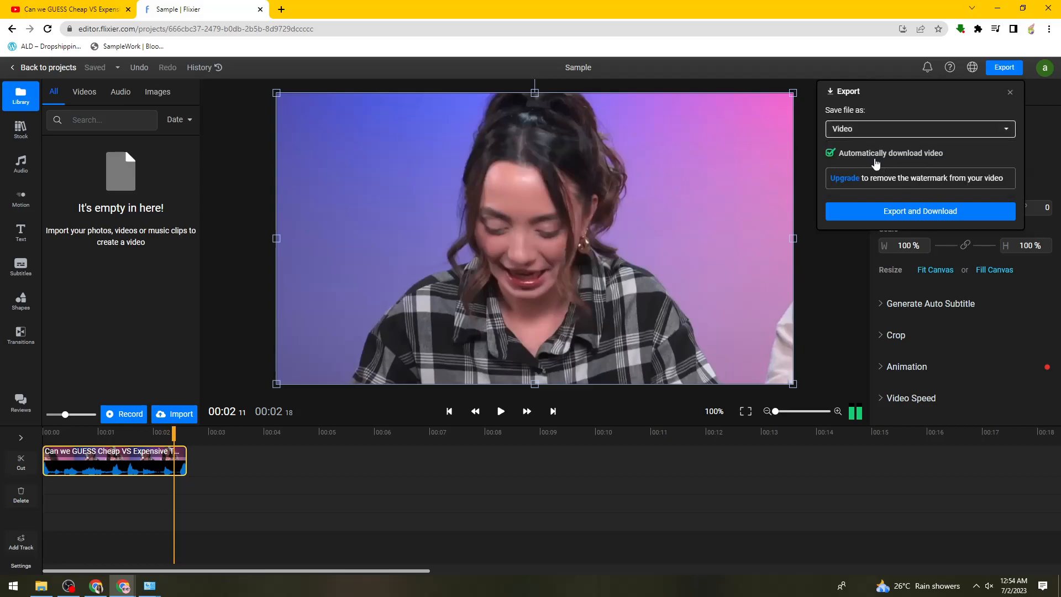
{"action": "mouse_move", "coordinate": [924, 207]}
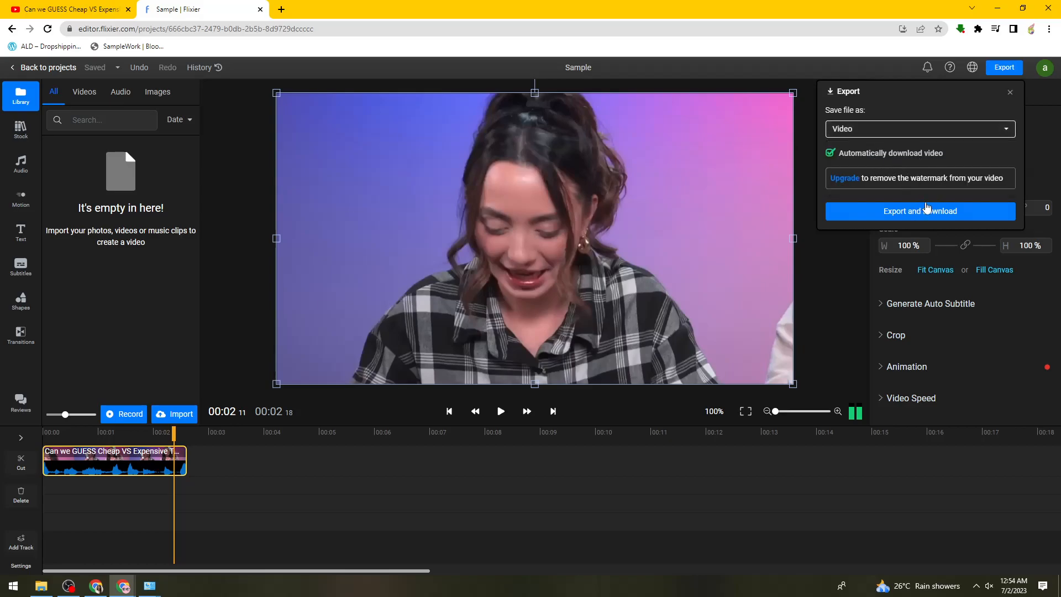
{"action": "mouse_move", "coordinate": [831, 115]}
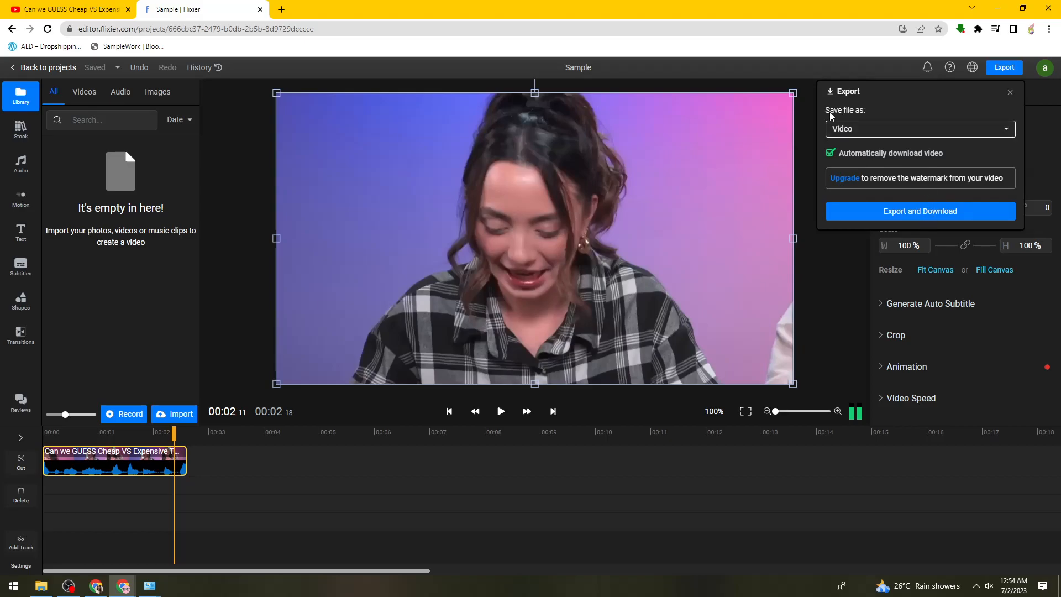
{"action": "mouse_move", "coordinate": [900, 121]}
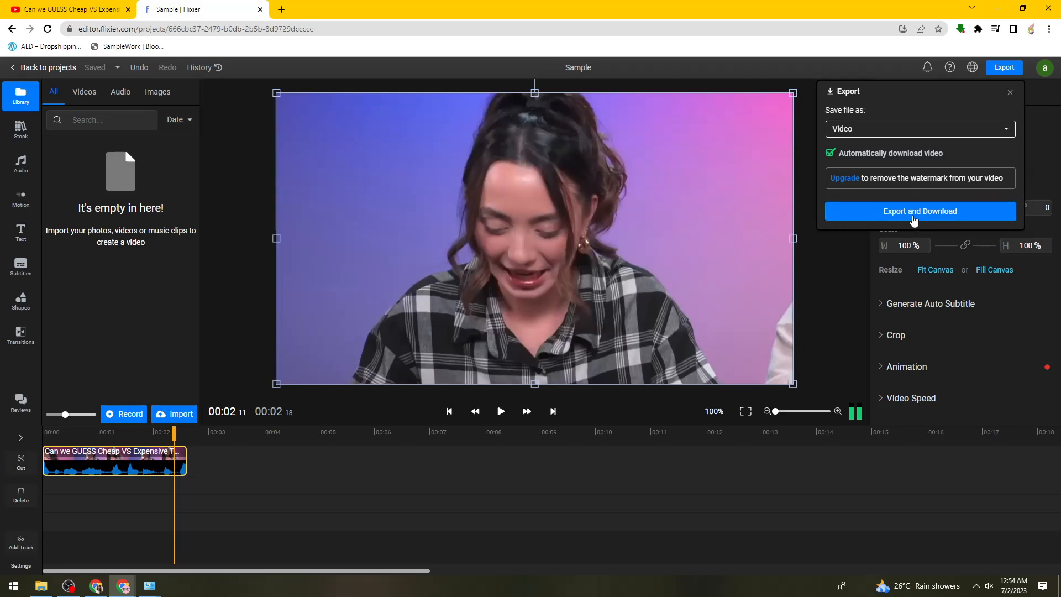
{"action": "left_click", "coordinate": [919, 210]}
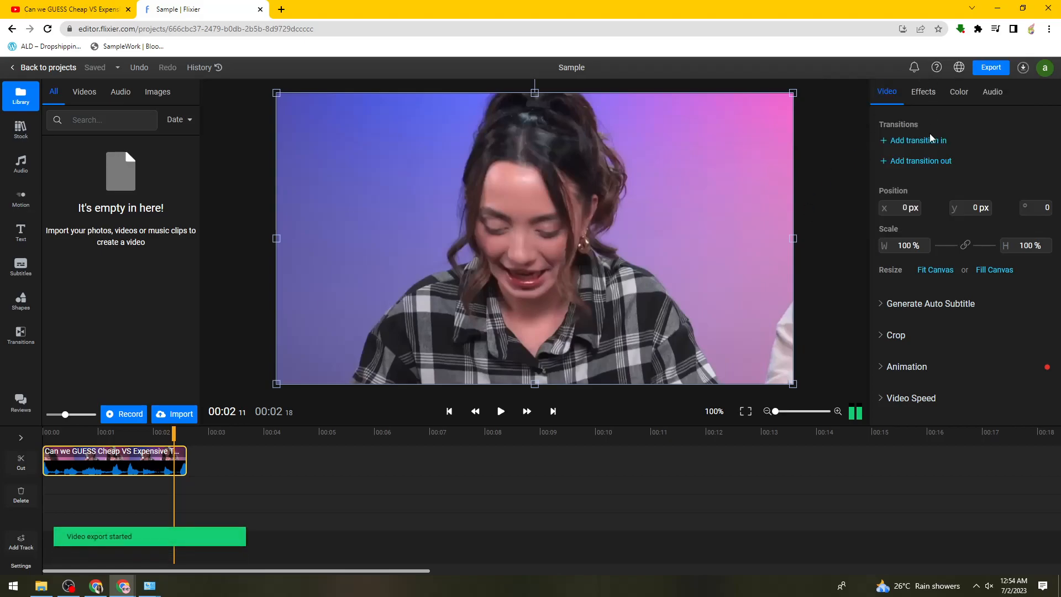
{"action": "mouse_move", "coordinate": [296, 538]}
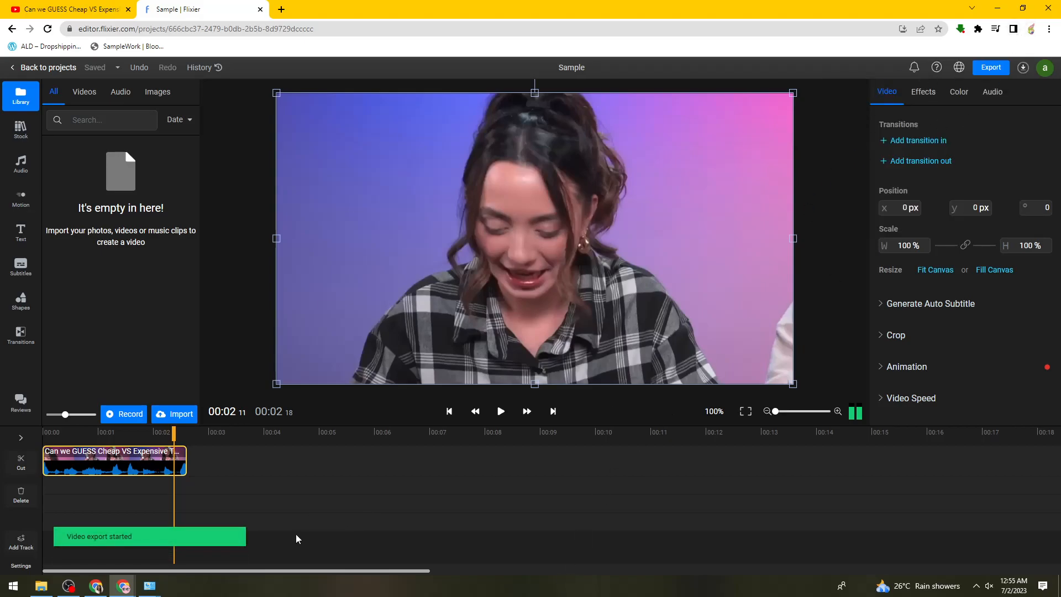